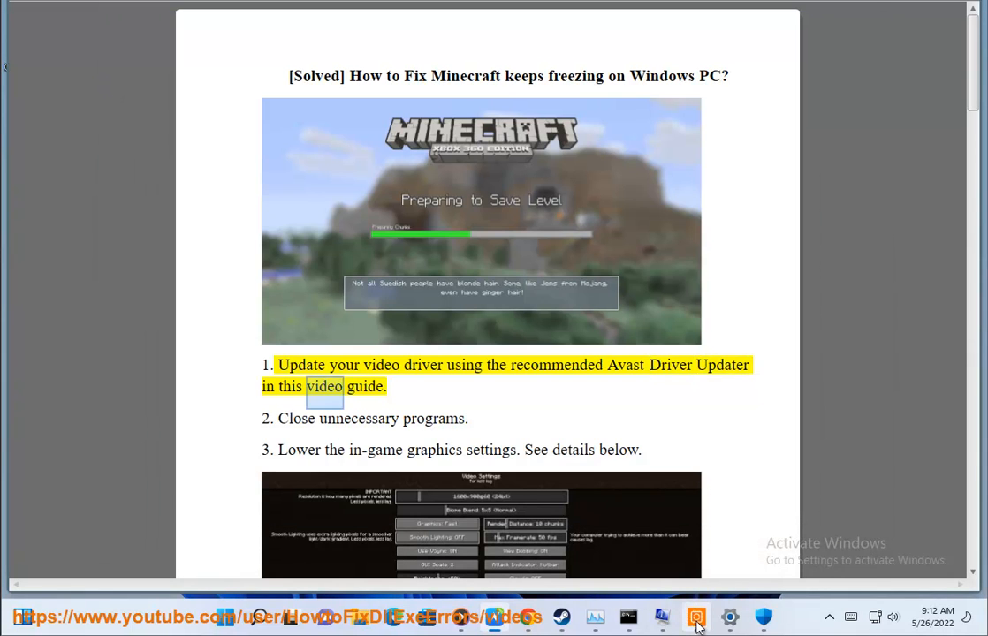
Bring up the freezing-fix guide and scroll down through its numbered steps.
{"action": "left_click", "coordinate": [697, 617]}
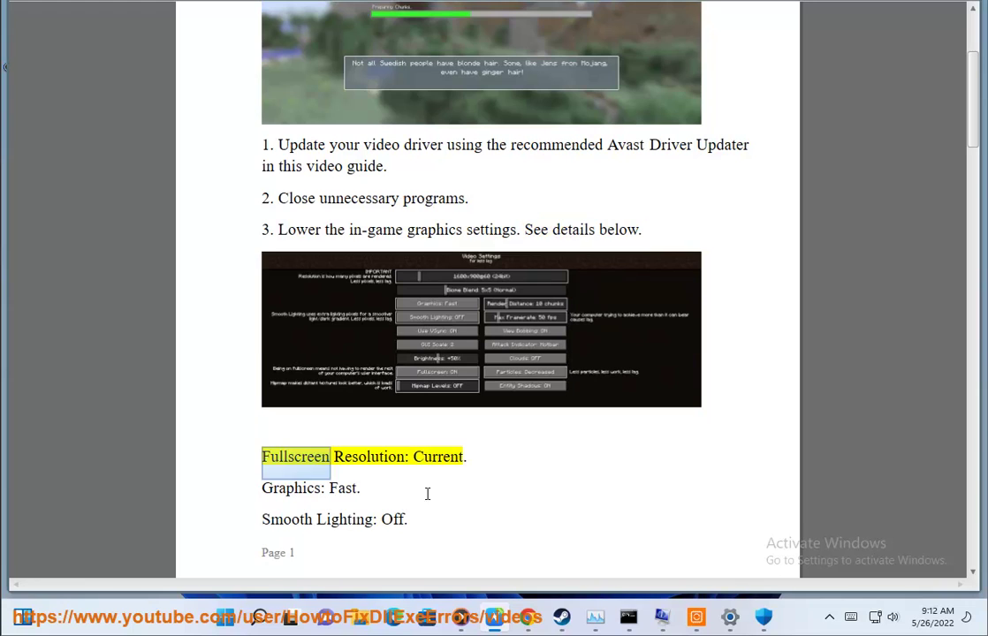
{"action": "double_click", "coordinate": [289, 488]}
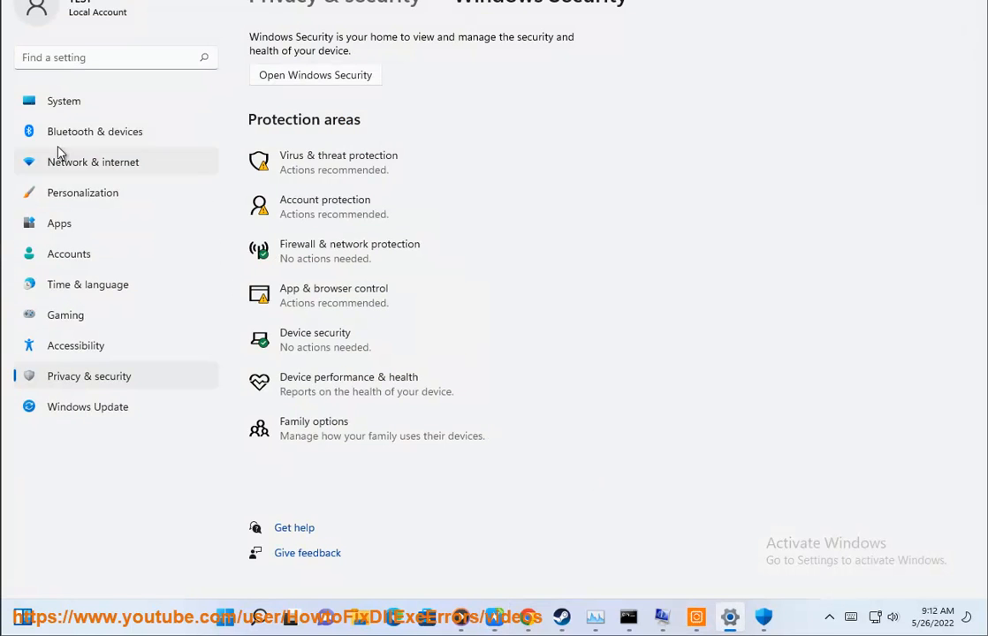
{"action": "left_click", "coordinate": [63, 99]}
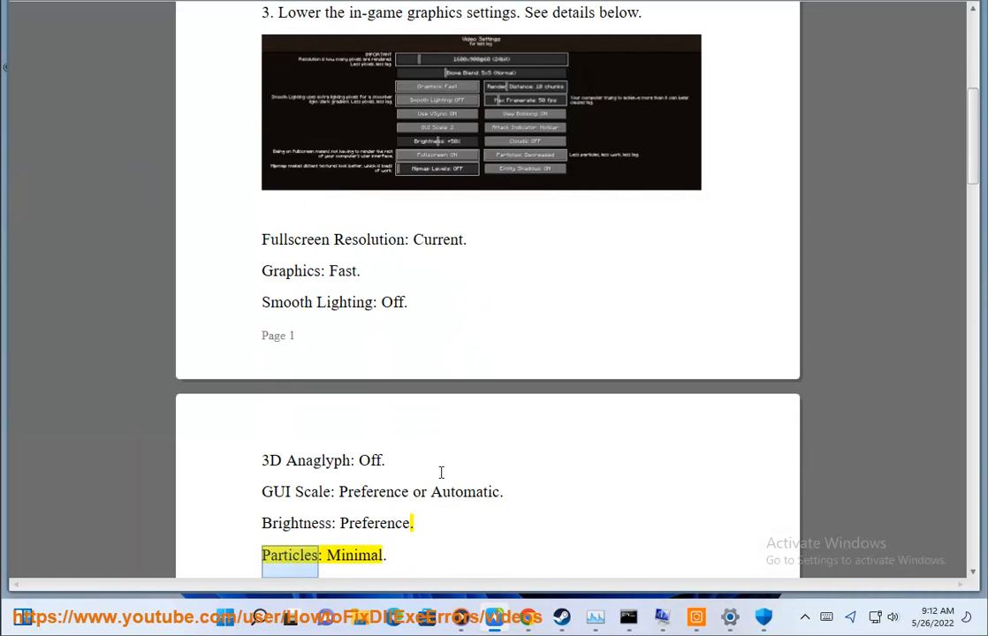
{"action": "scroll", "scroll_direction": "down", "scroll_amount": 3}
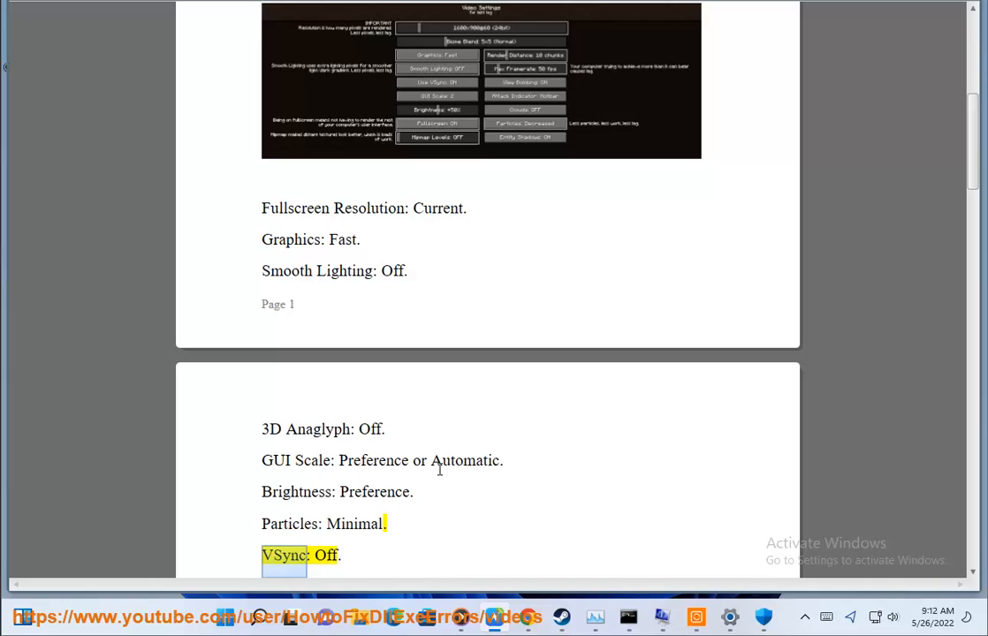
{"action": "scroll", "scroll_direction": "down", "scroll_amount": 3}
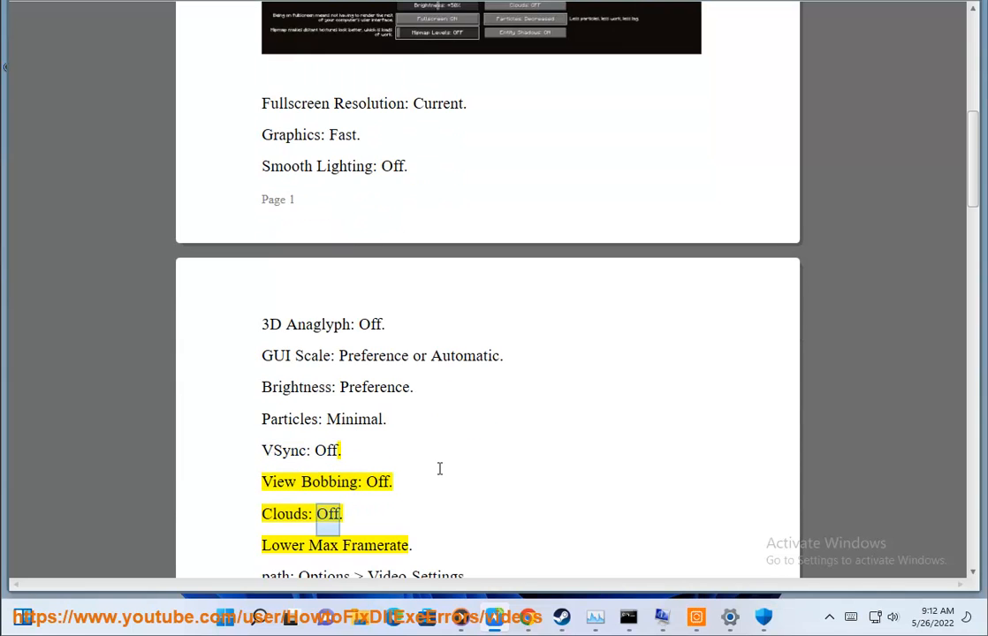
{"action": "scroll", "scroll_direction": "down", "scroll_amount": 3}
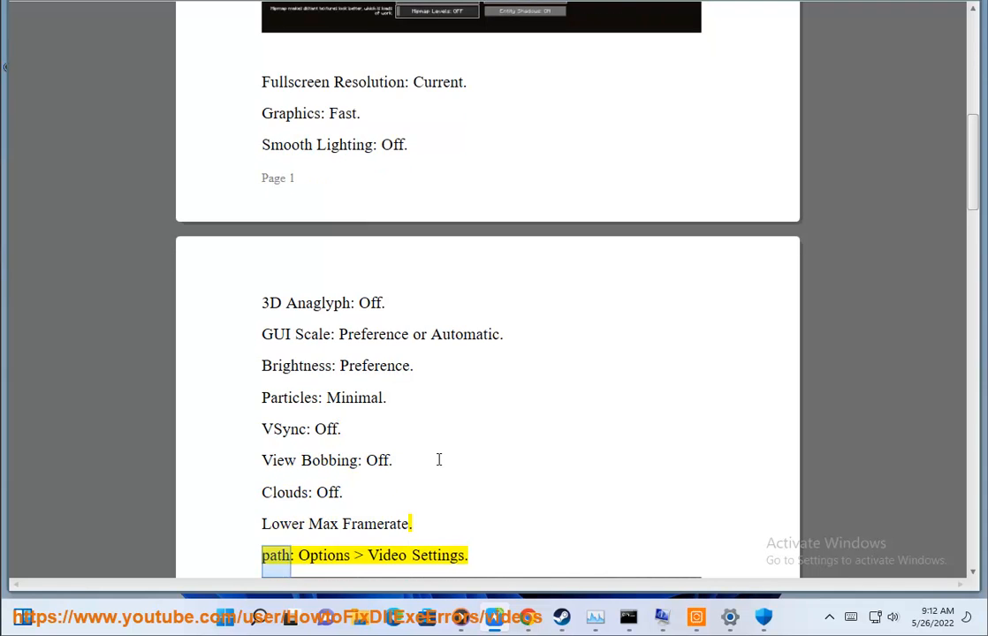
{"action": "scroll", "scroll_direction": "down", "scroll_amount": 3}
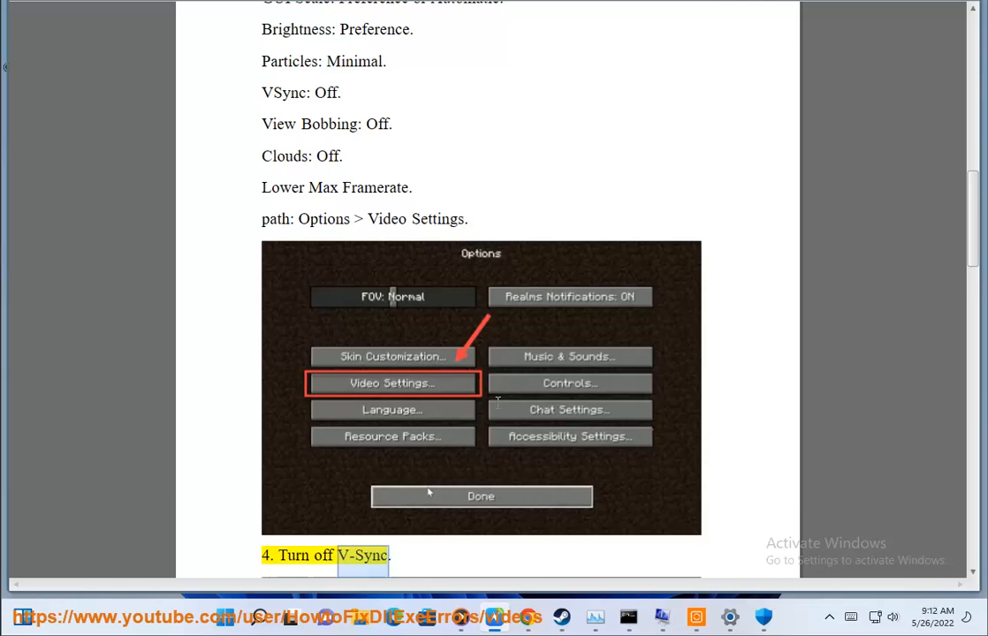
{"action": "scroll", "scroll_direction": "down", "scroll_amount": 3}
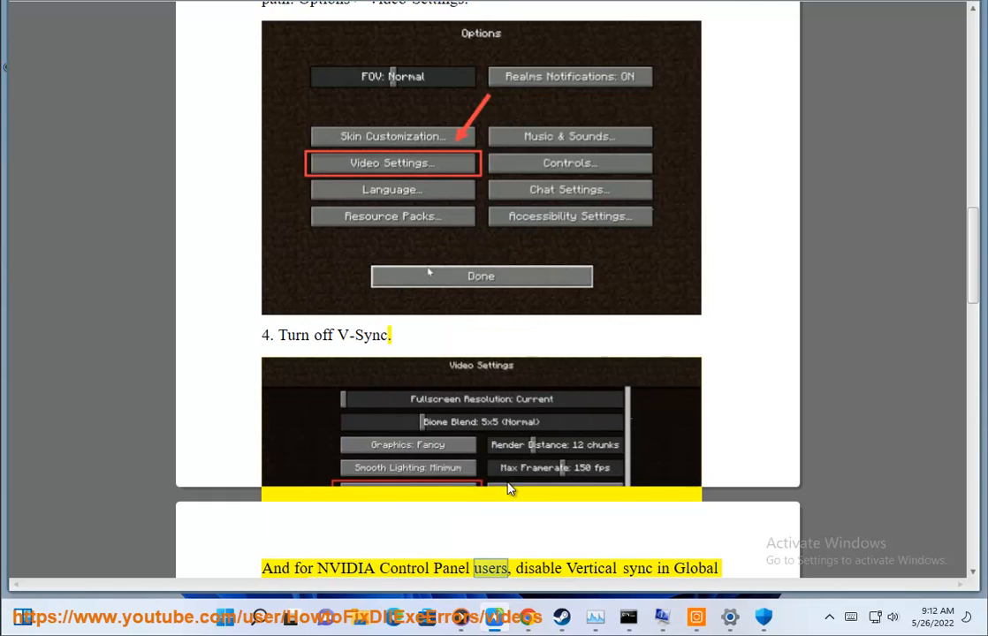
{"action": "scroll", "scroll_direction": "down", "scroll_amount": 3}
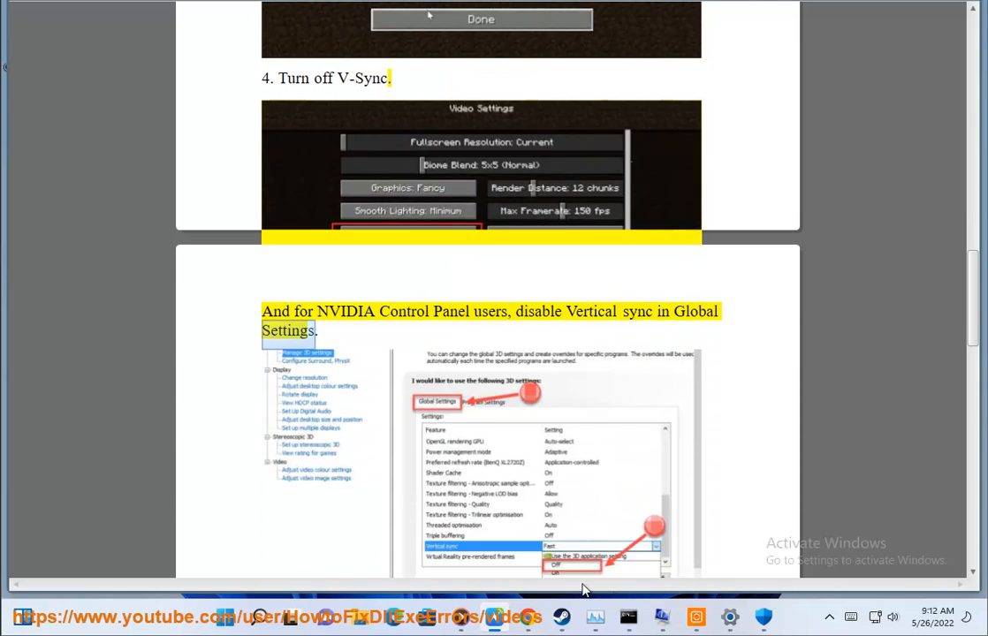
{"action": "scroll", "scroll_direction": "down", "scroll_amount": 3}
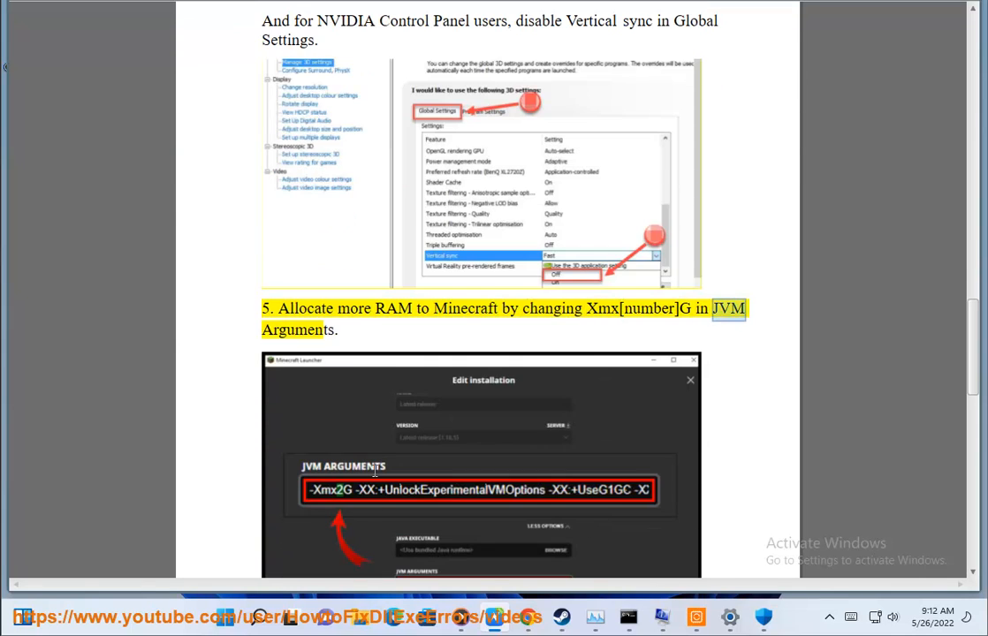
{"action": "scroll", "scroll_direction": "down", "scroll_amount": 3}
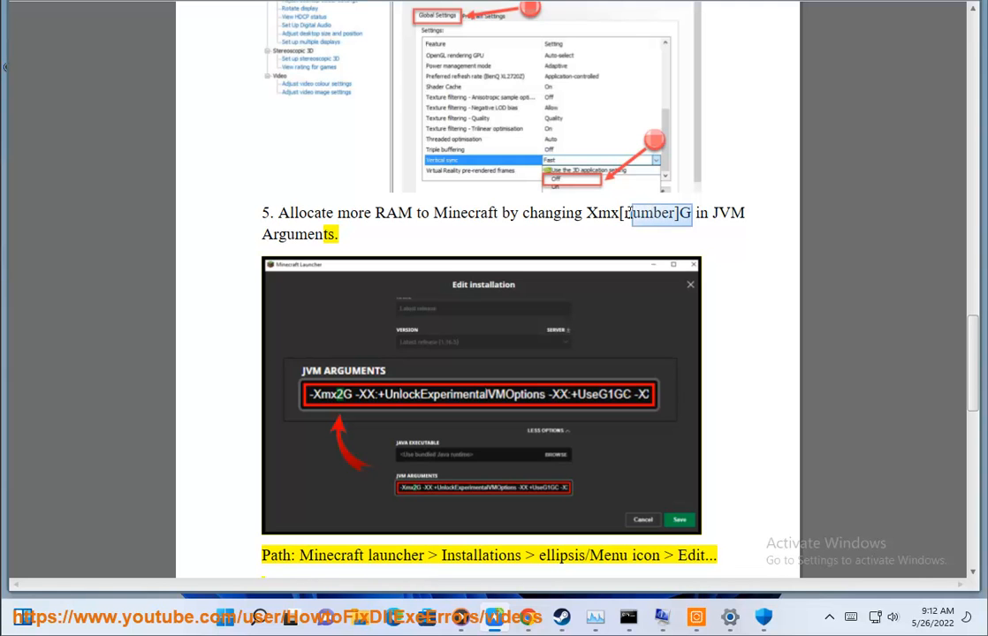
Review the system information summary, then Task Manager's processes and performance graphs.
{"action": "left_click", "coordinate": [258, 627]}
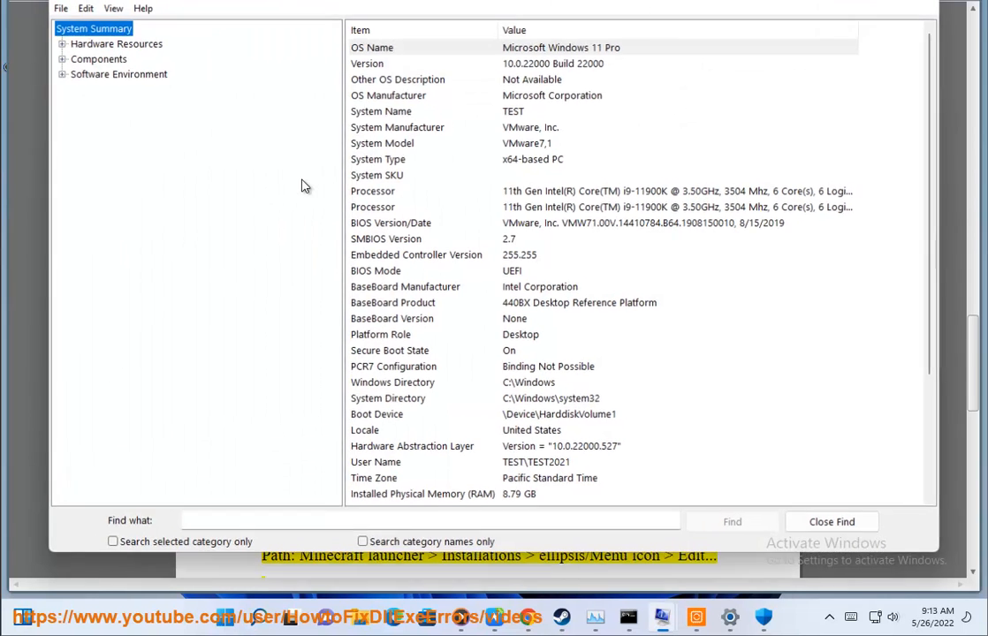
{"action": "scroll", "scroll_direction": "down", "scroll_amount": 3}
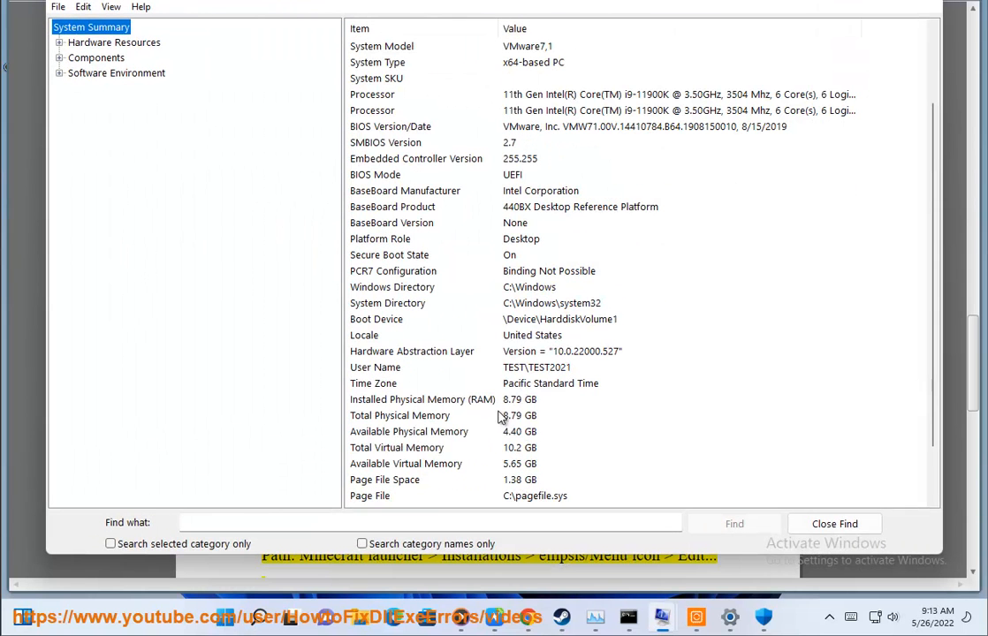
{"action": "left_click", "coordinate": [423, 399]}
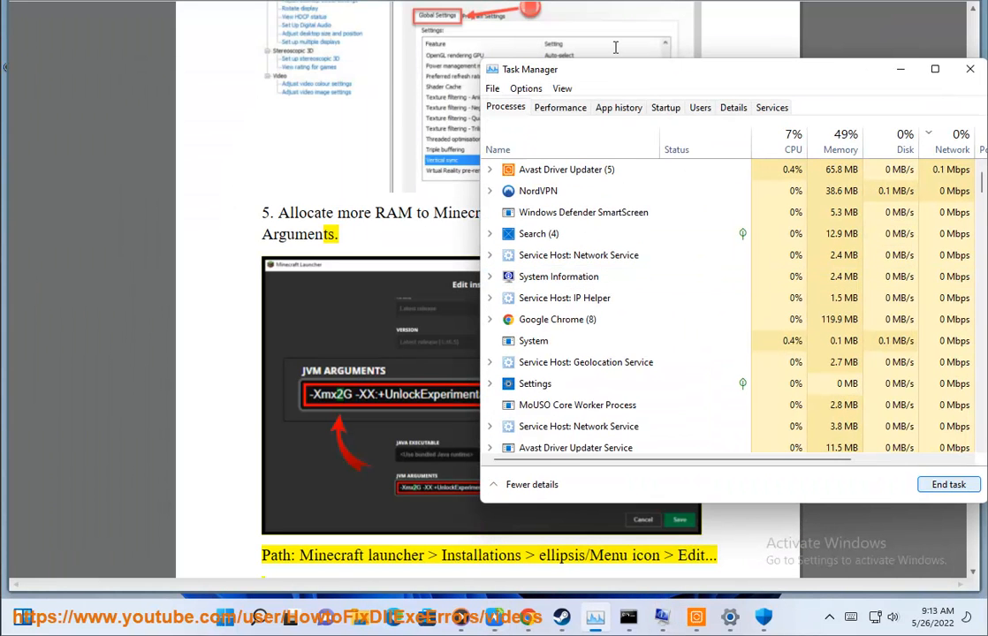
{"action": "left_click", "coordinate": [560, 108]}
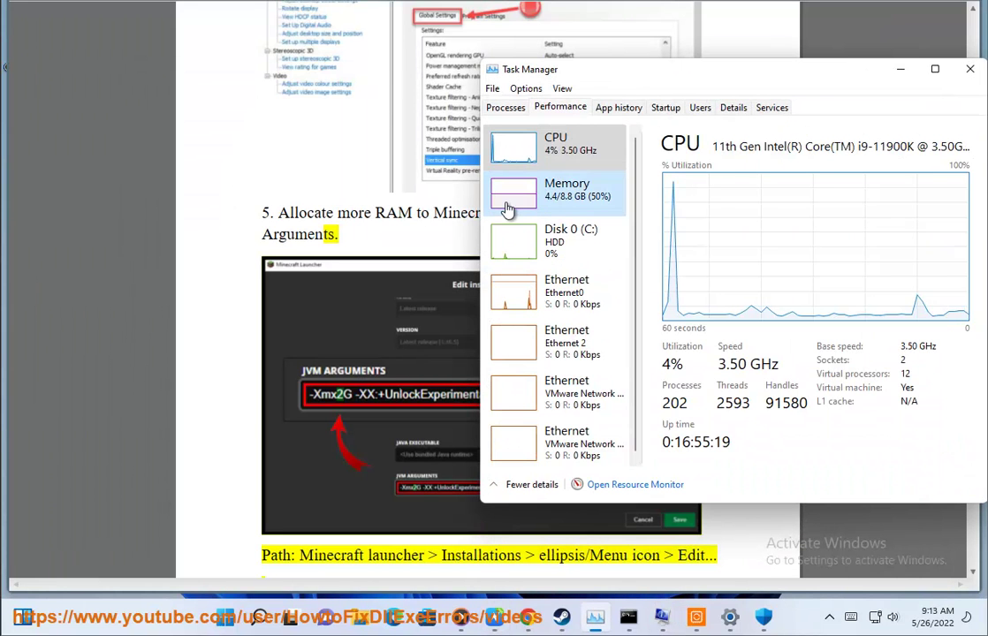
{"action": "left_click", "coordinate": [968, 71]}
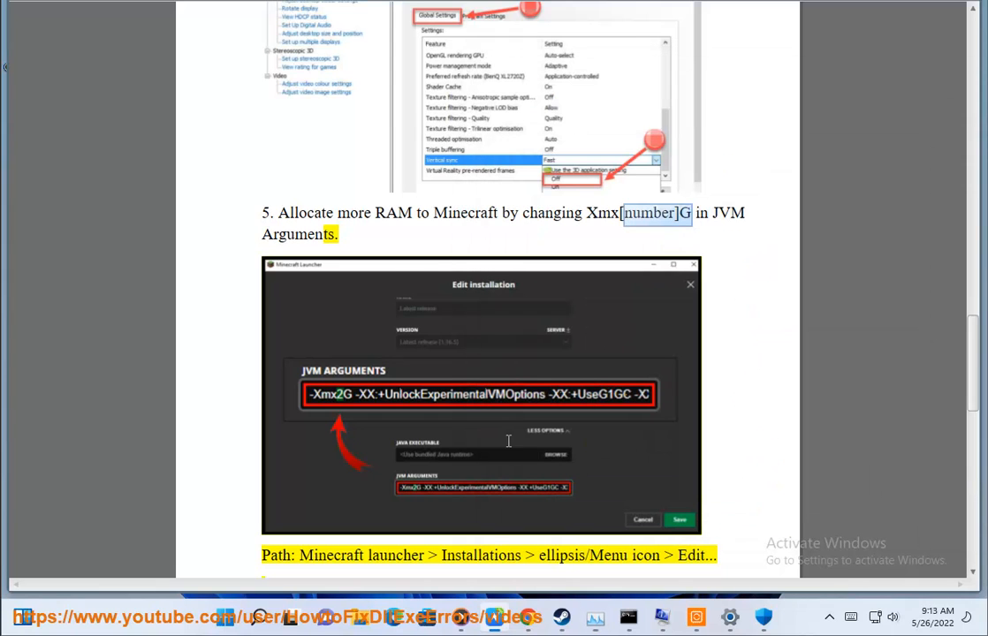
Reach step 6 of the guide and show Programs and Features scrolled to Minecraft Launcher.
{"action": "double_click", "coordinate": [480, 555]}
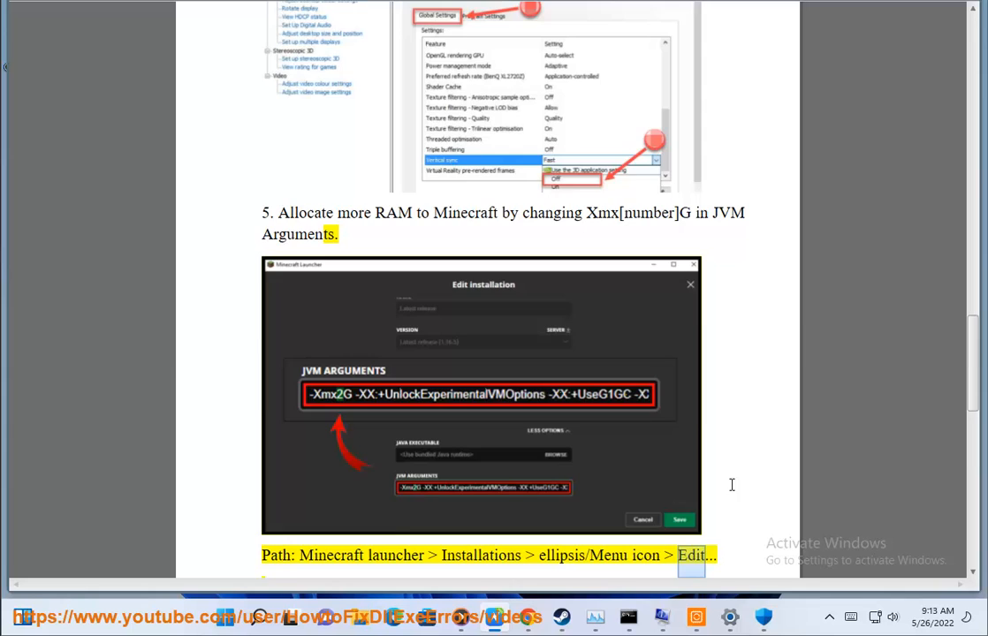
{"action": "scroll", "scroll_direction": "down", "scroll_amount": 3}
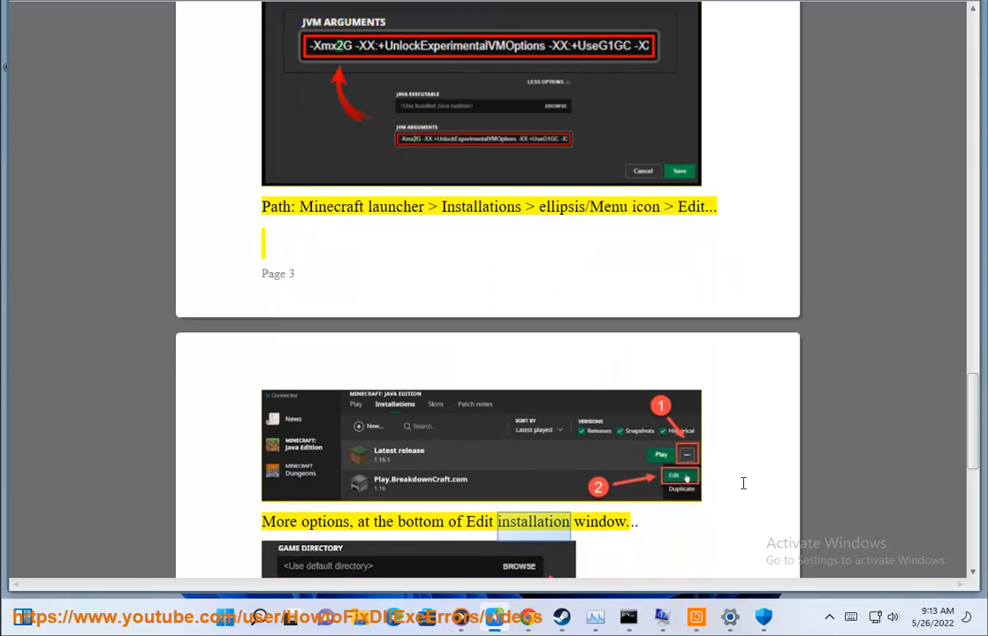
{"action": "scroll", "scroll_direction": "down", "scroll_amount": 3}
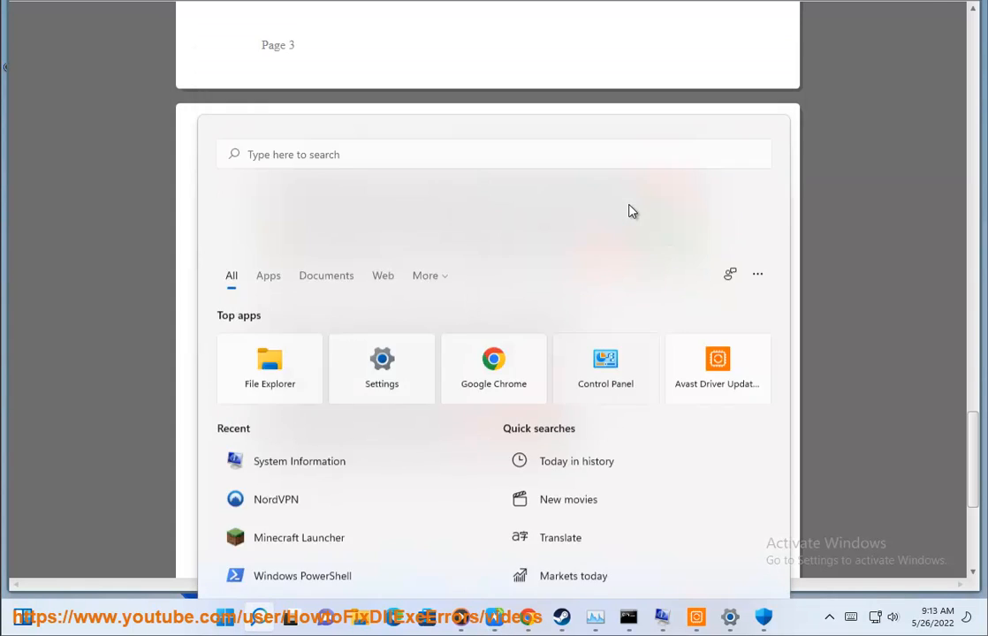
{"action": "left_click", "coordinate": [605, 369]}
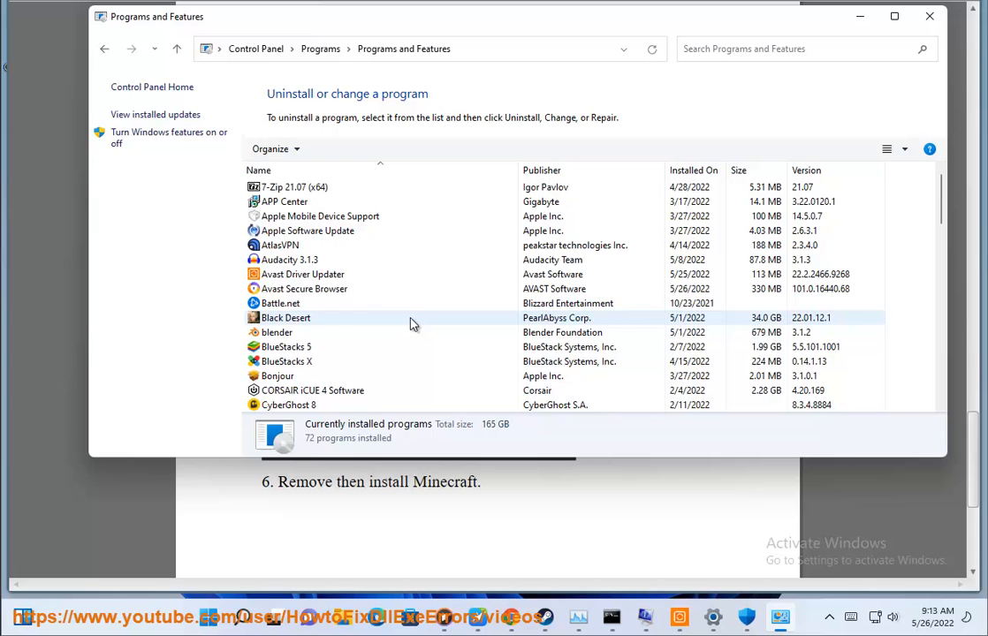
{"action": "scroll", "scroll_direction": "down", "scroll_amount": 3}
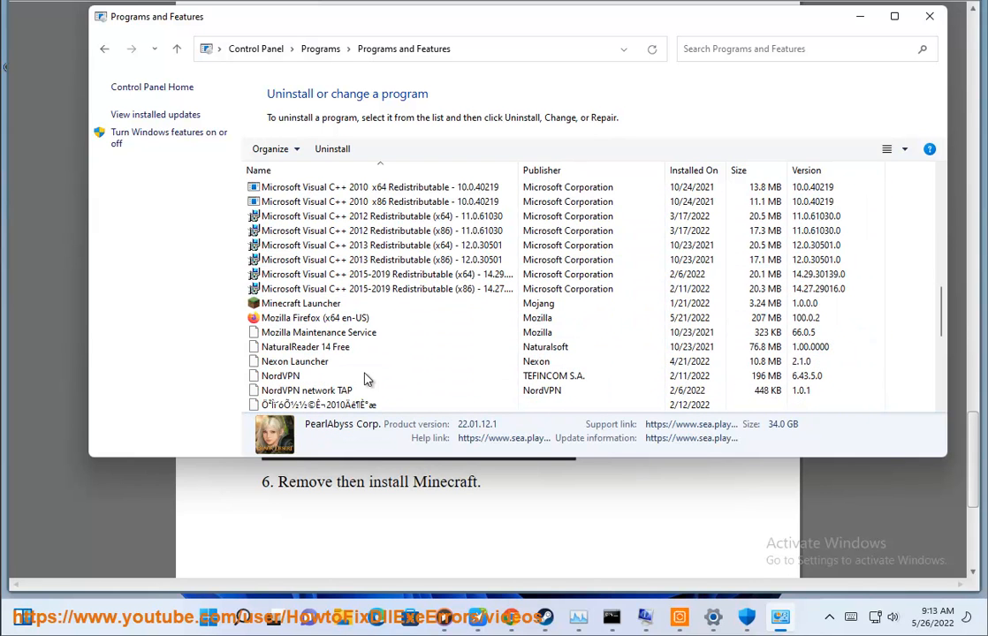